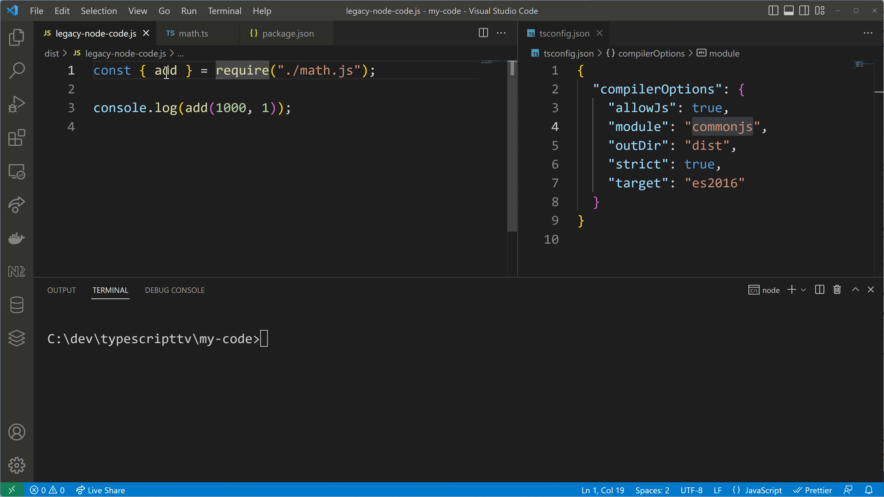
# Highlight the 1000 argument in add(1000, 1), then enter cls in the terminal without running it.
pyautogui.doubleClick(231, 108)
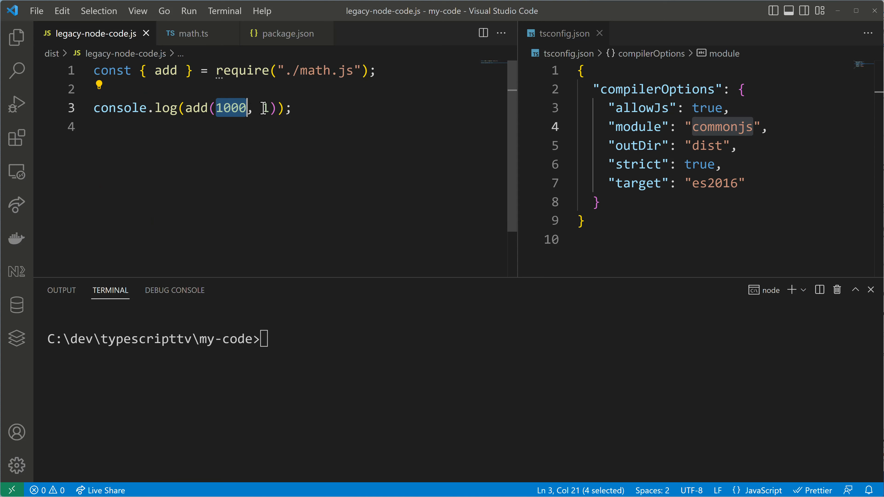
pyautogui.write('cls')
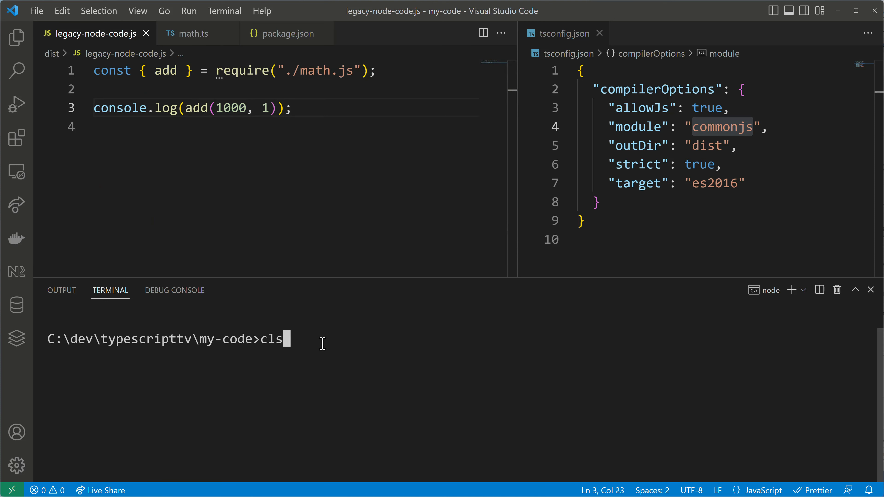